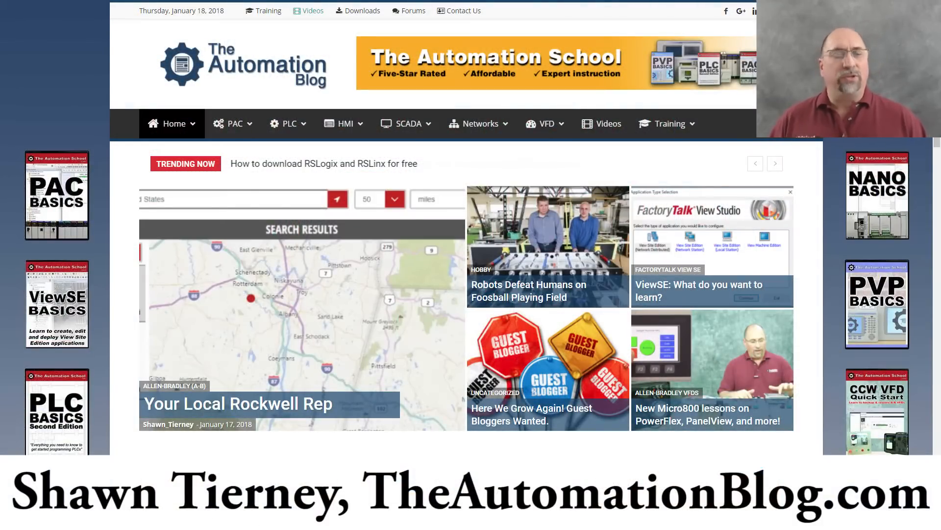
Step: Scroll past The Automation Blog intro to reach VMware Workstation's Home tab
scroll("down", 3)
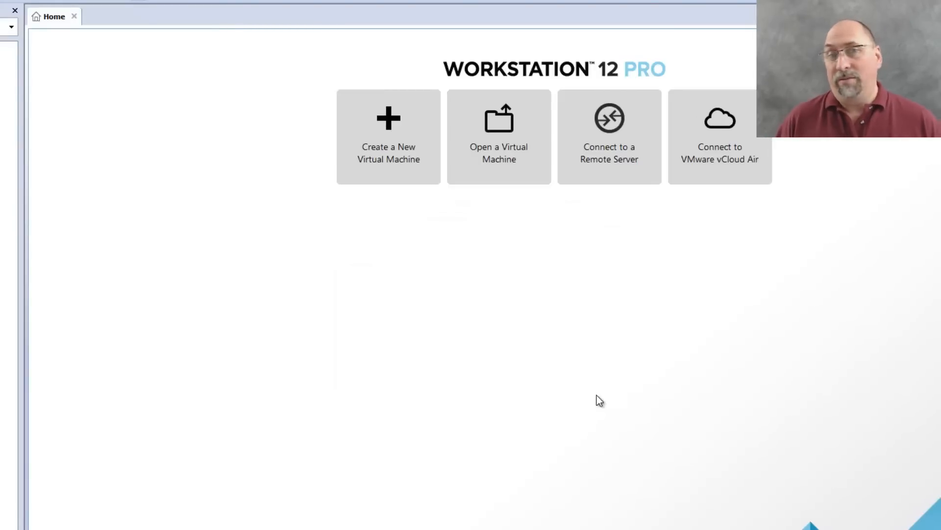
mouse_move(594, 358)
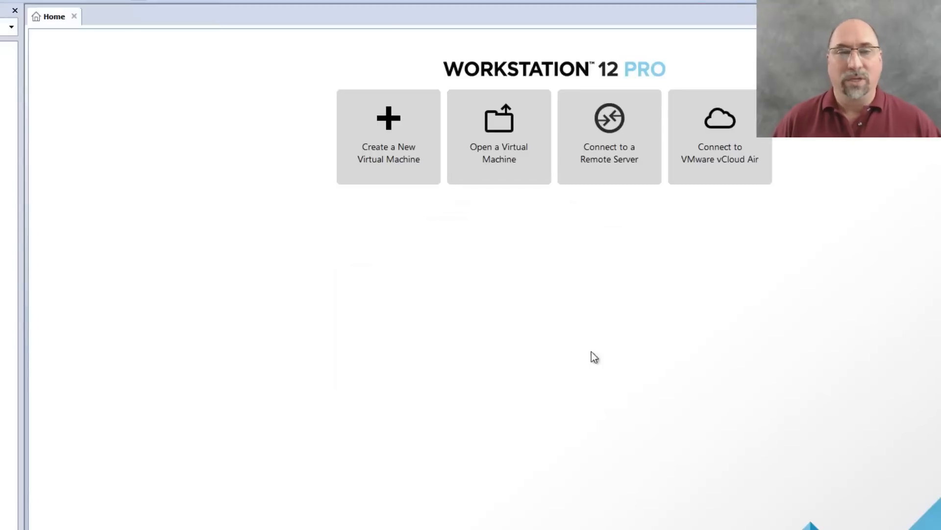
mouse_move(543, 359)
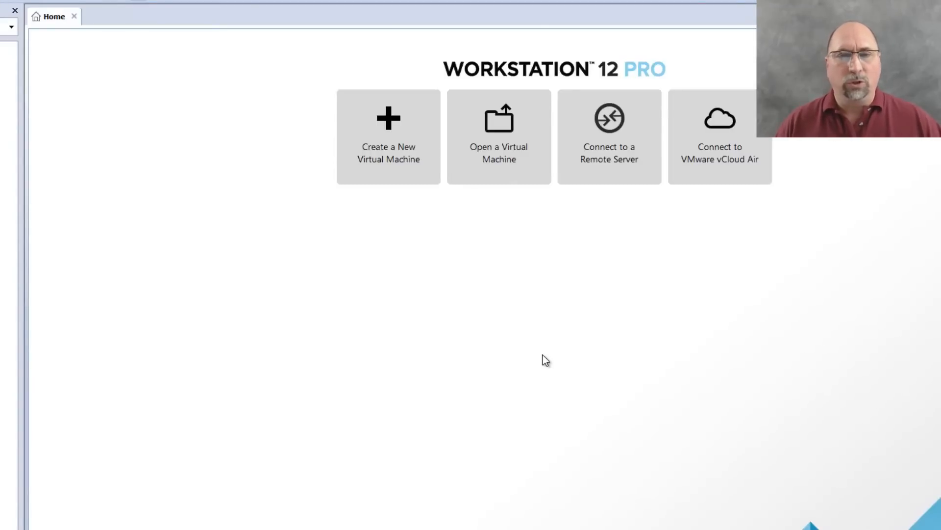
mouse_move(388, 180)
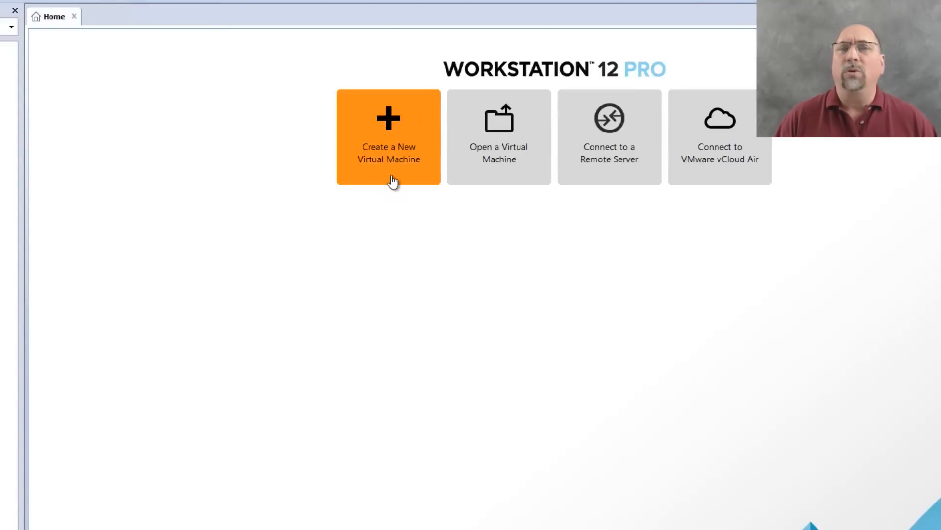
Step: Start a typical new VM installing from Installer disc (F:), detected as Windows 10 x64
left_click(388, 135)
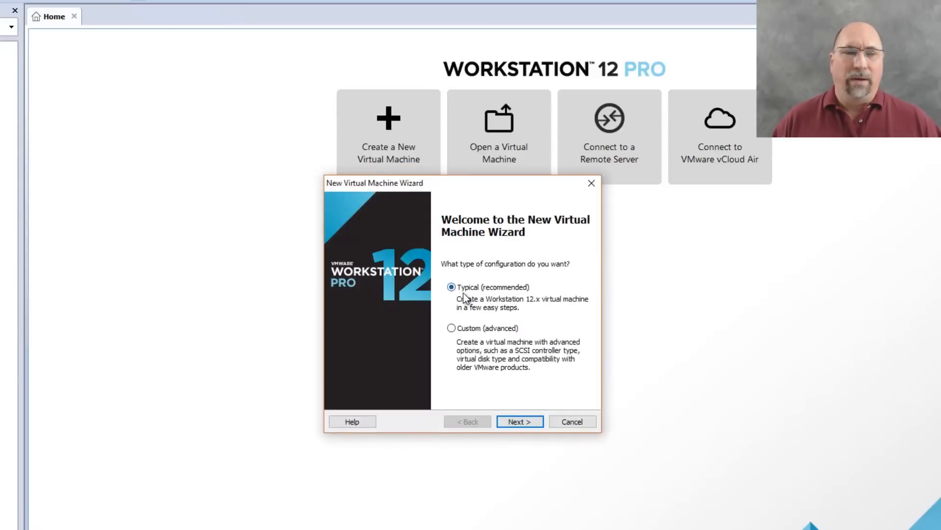
mouse_move(521, 357)
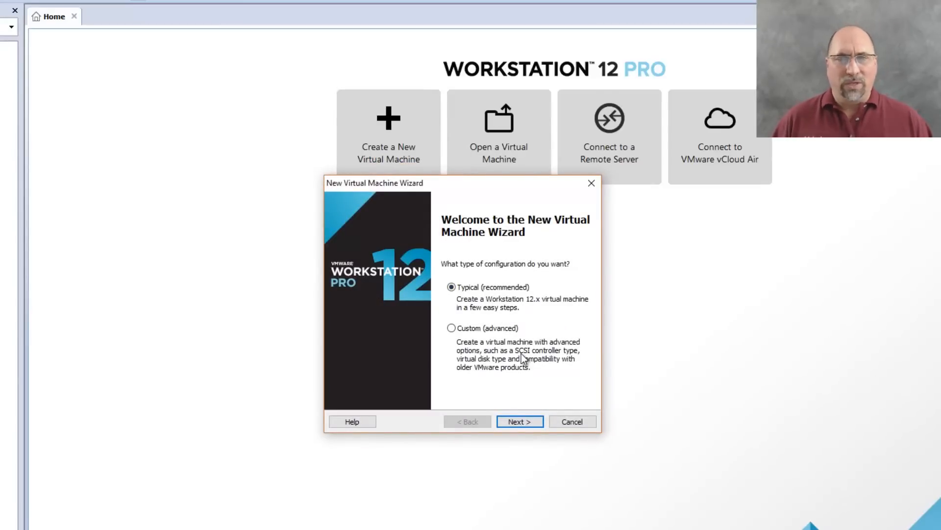
left_click(518, 420)
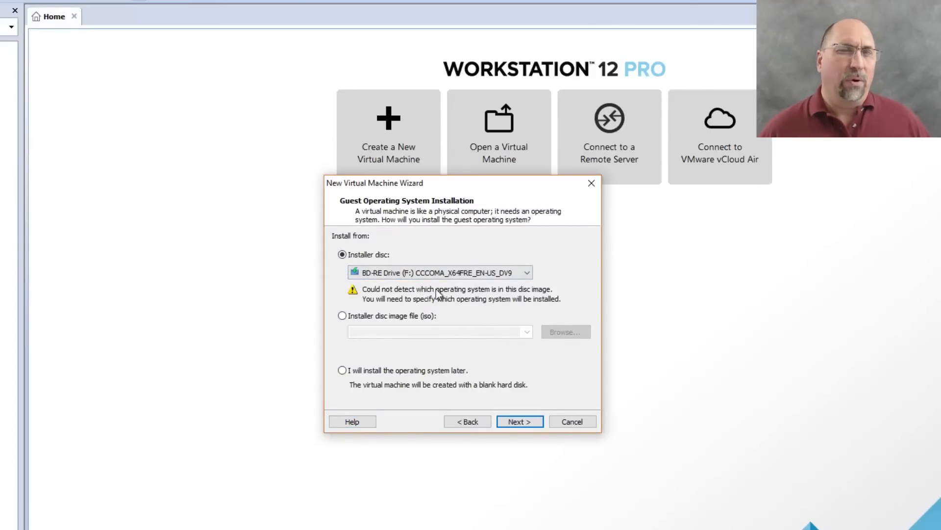
mouse_move(433, 302)
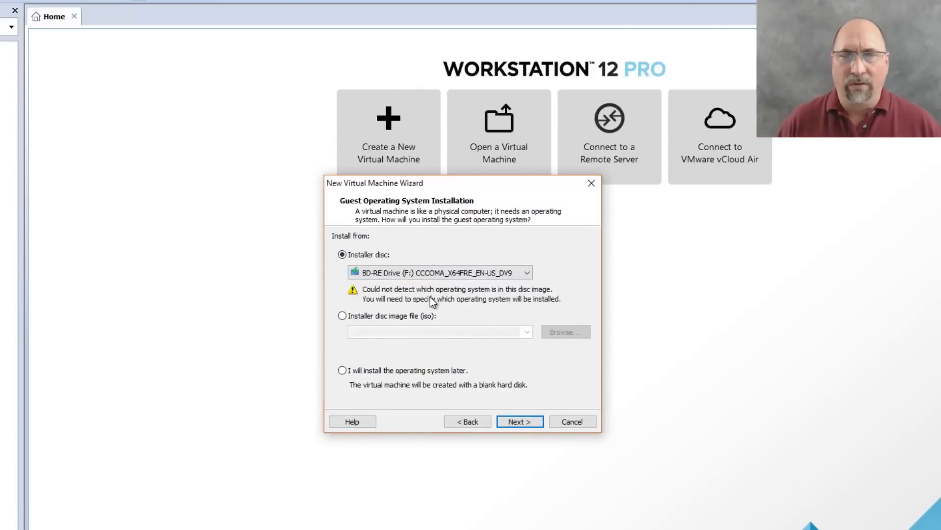
mouse_move(449, 389)
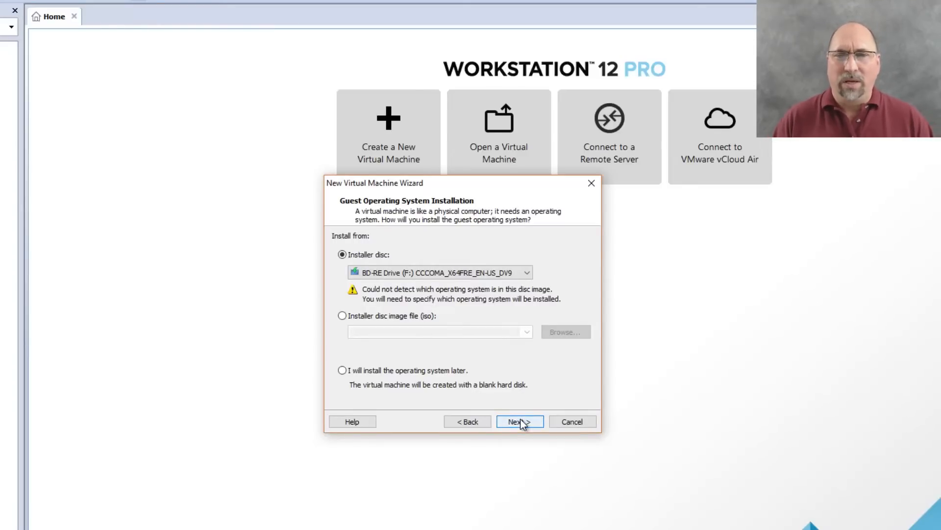
left_click(519, 421)
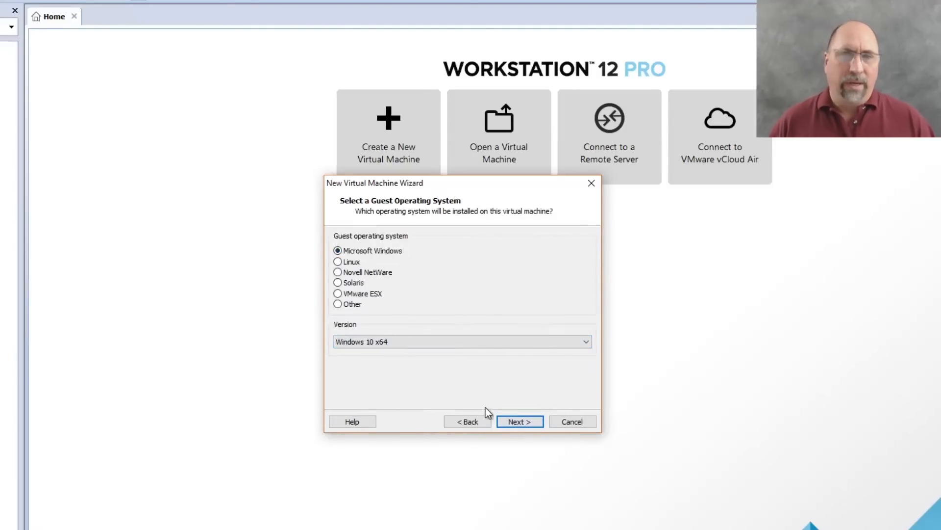
Step: Create VM 'Win10Pro x64' with a 60 GB split disk and 2 GB memory
left_click(518, 421)
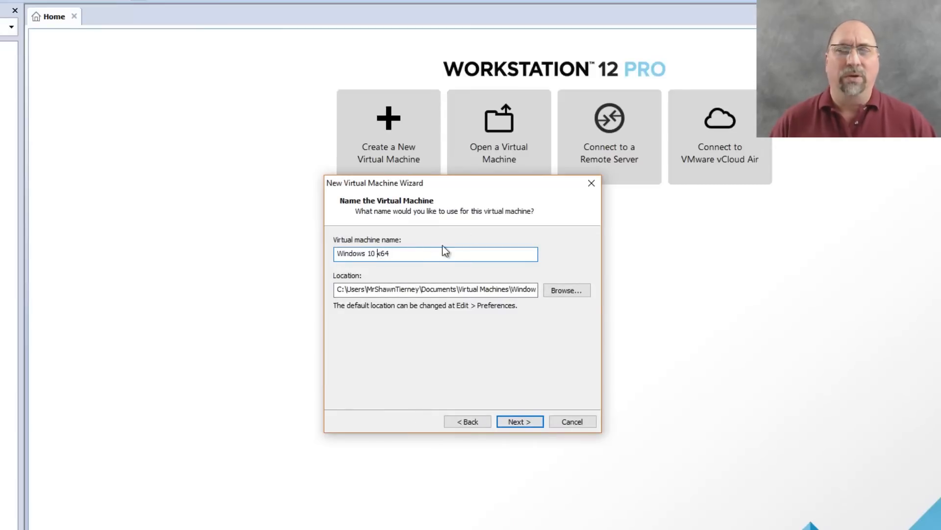
type("Win10Pro x64")
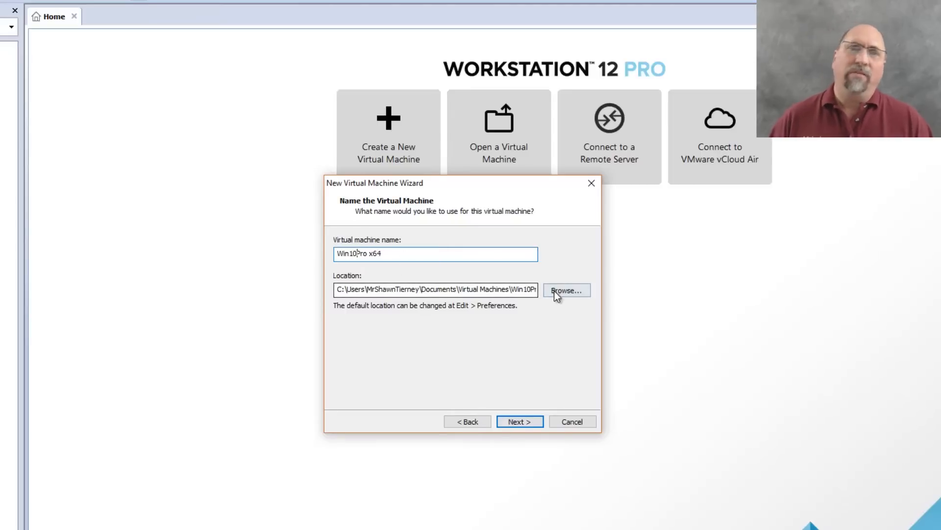
left_click(519, 421)
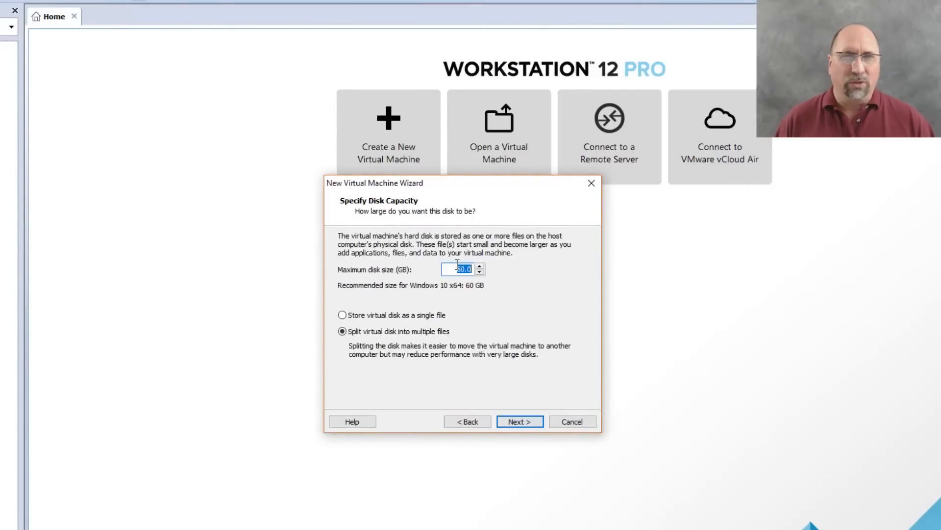
mouse_move(468, 384)
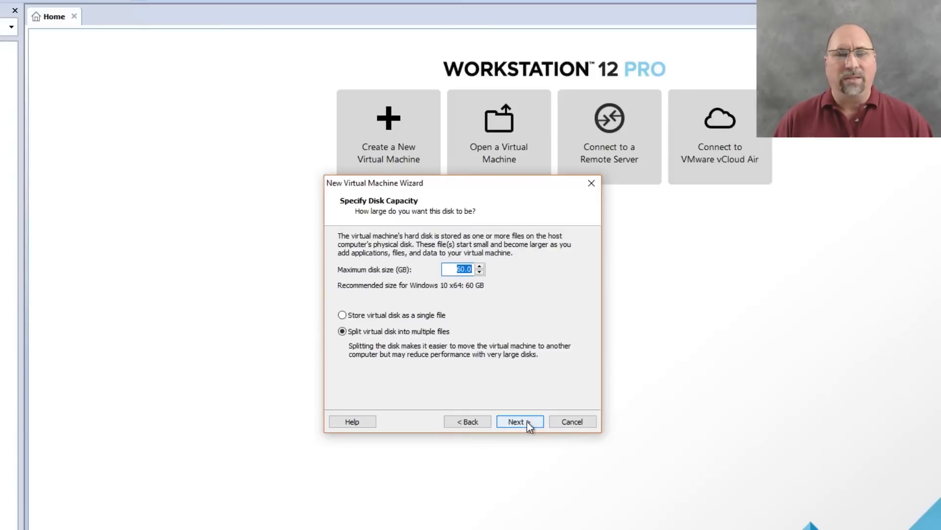
left_click(519, 421)
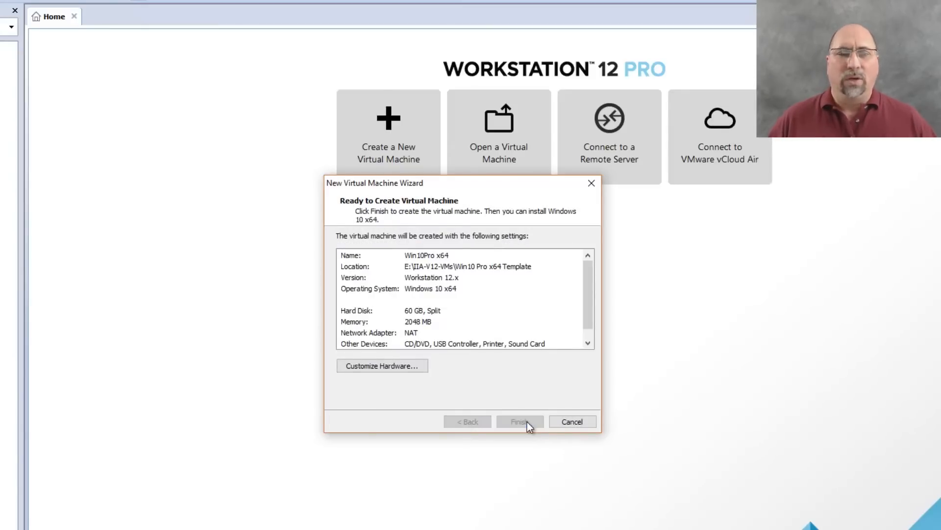
left_click(518, 420)
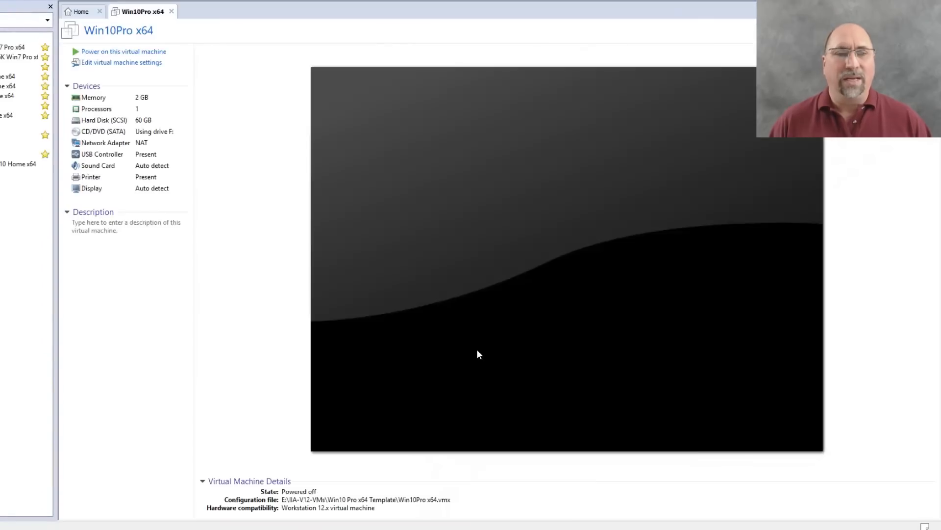
mouse_move(452, 287)
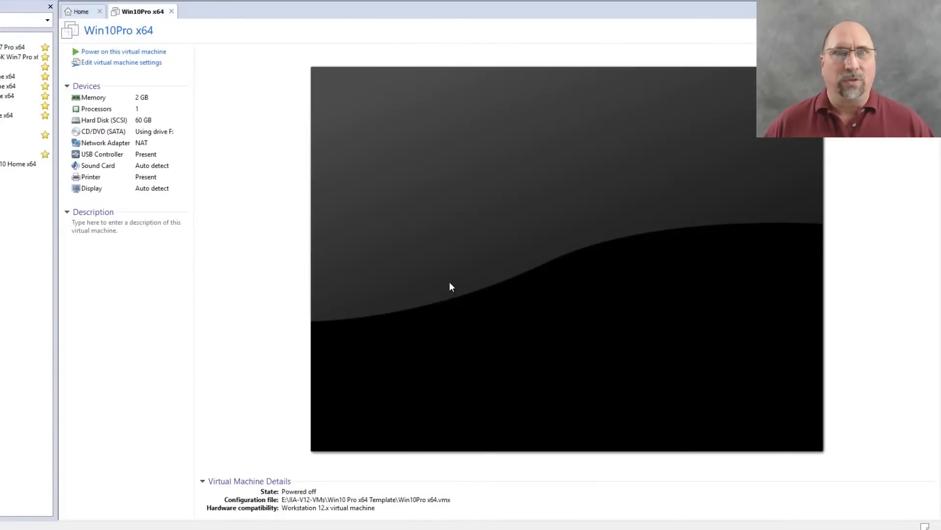
mouse_move(137, 54)
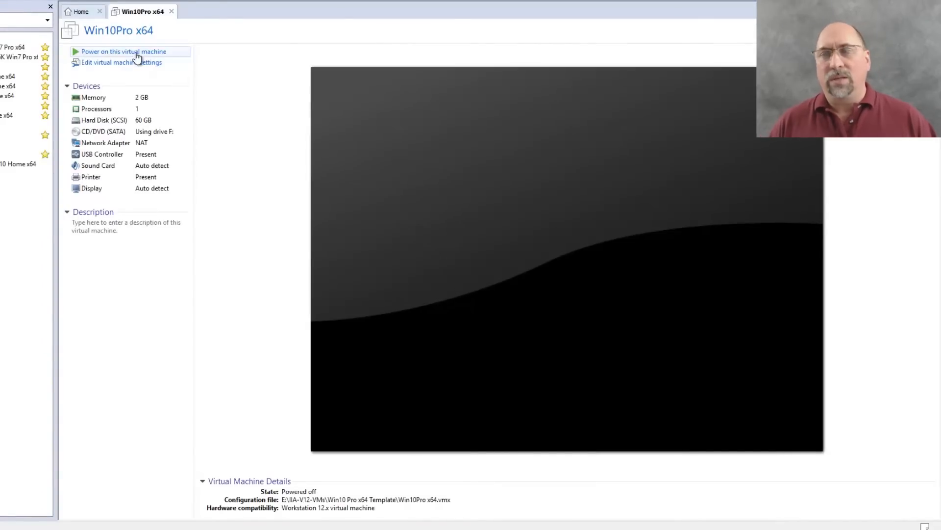
Step: Power on Win10Pro x64 and let Windows 10 boot
left_click(123, 51)
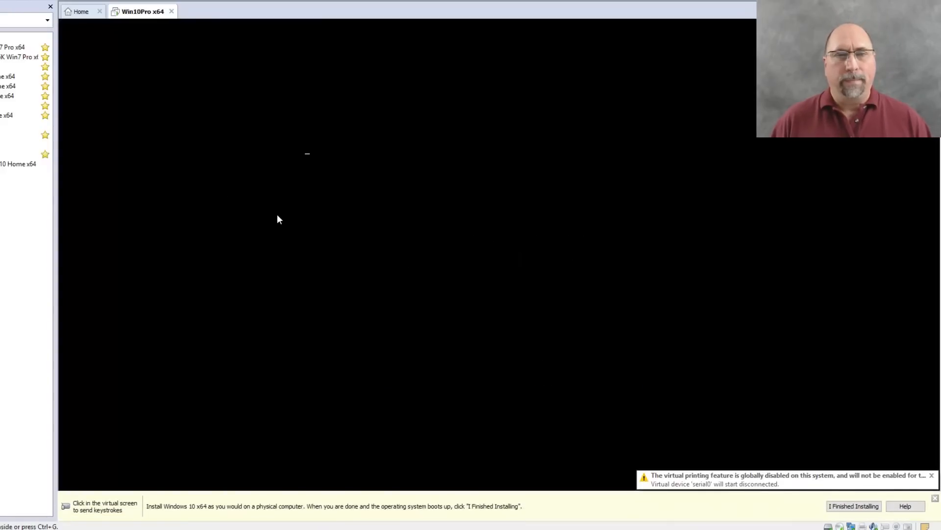
mouse_move(278, 438)
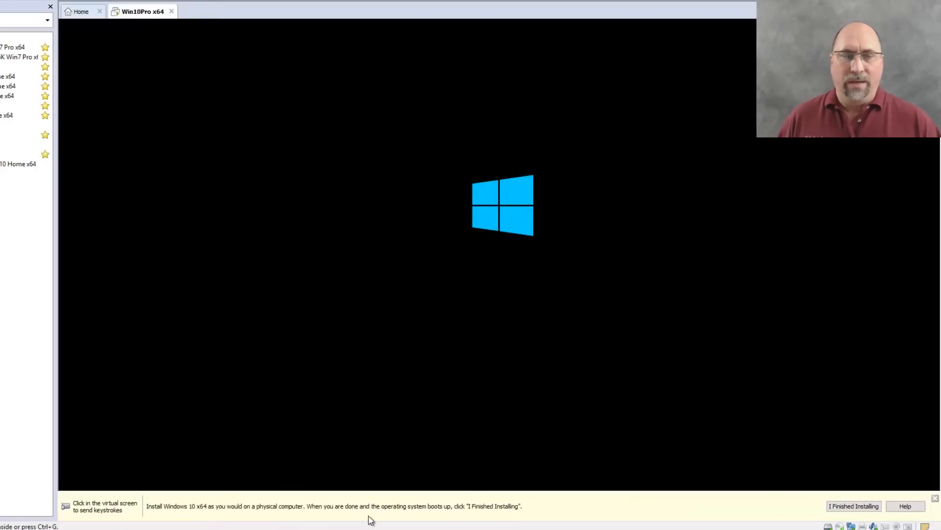
mouse_move(564, 484)
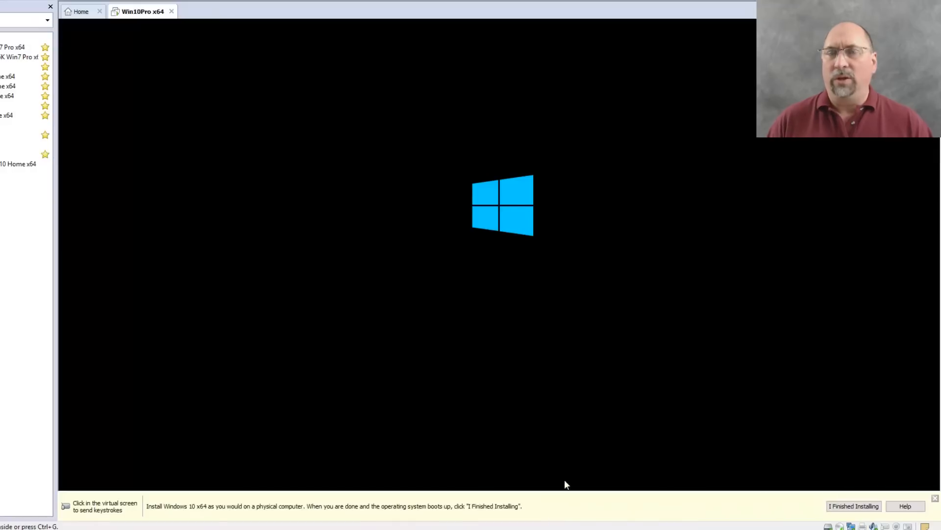
mouse_move(607, 246)
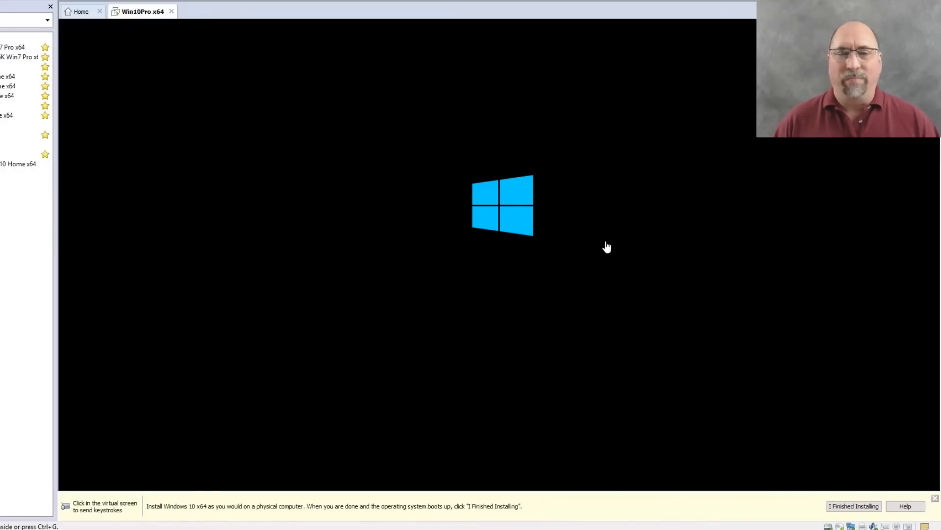
mouse_move(898, 269)
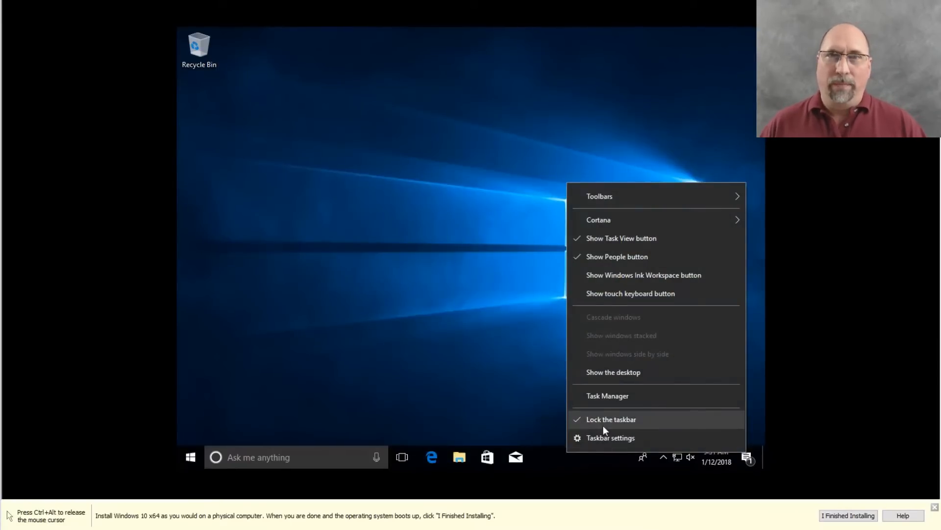
Step: Open Taskbar settings from the guest taskbar's context menu
left_click(610, 436)
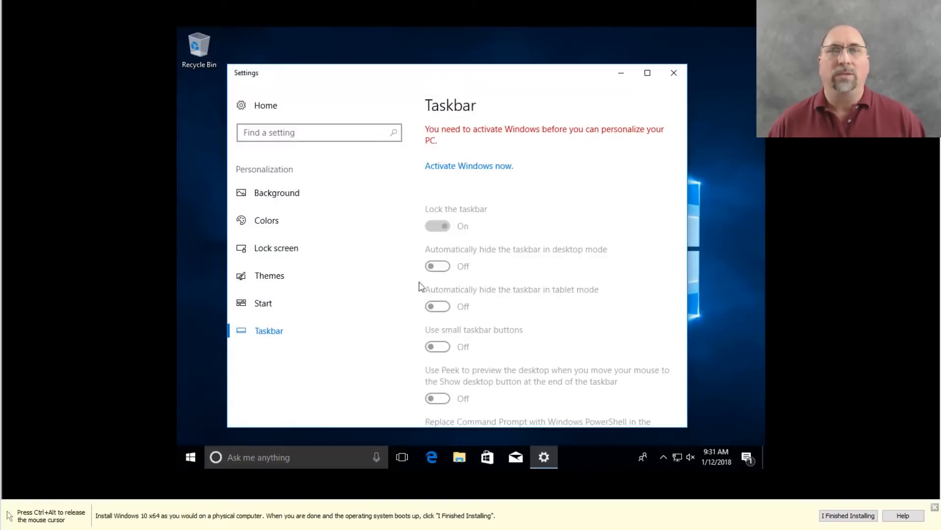
mouse_move(497, 254)
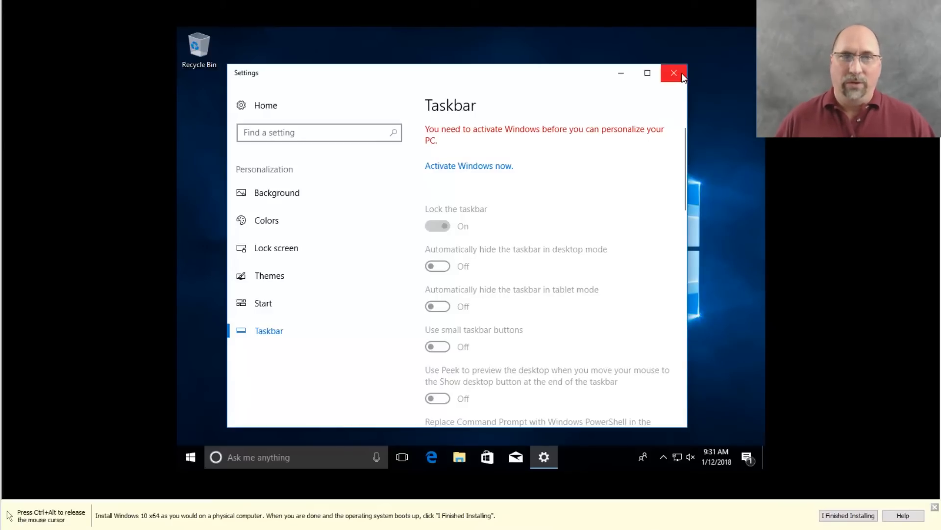
Step: Pin Command Prompt from the guest Start menu to Start and the taskbar
left_click(191, 457)
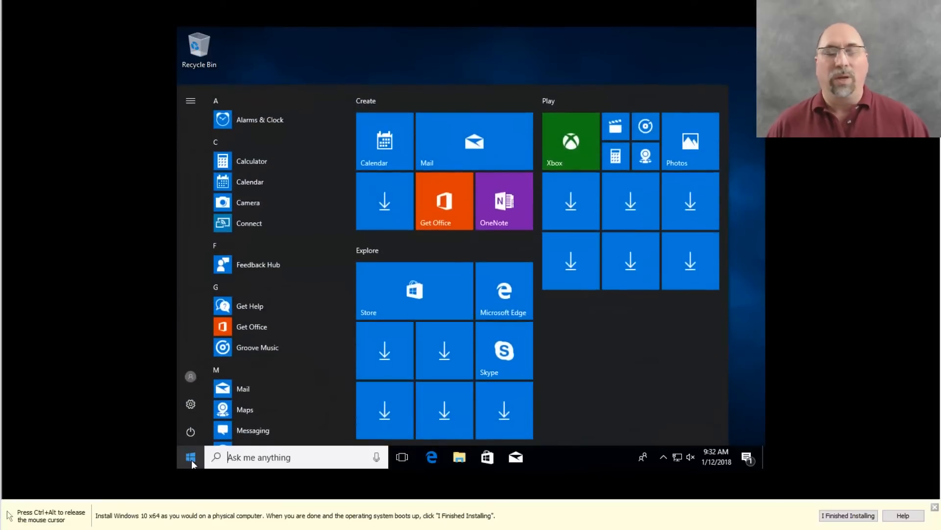
right_click(257, 275)
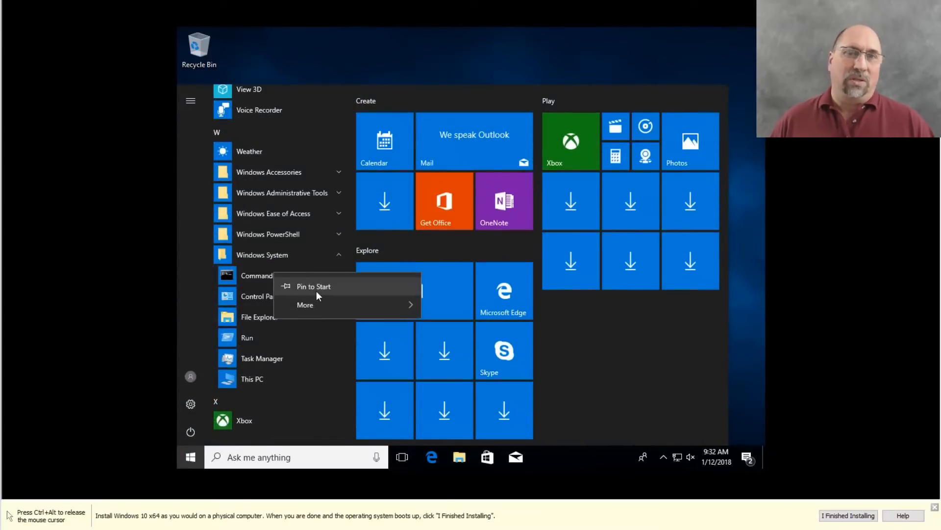
left_click(314, 286)
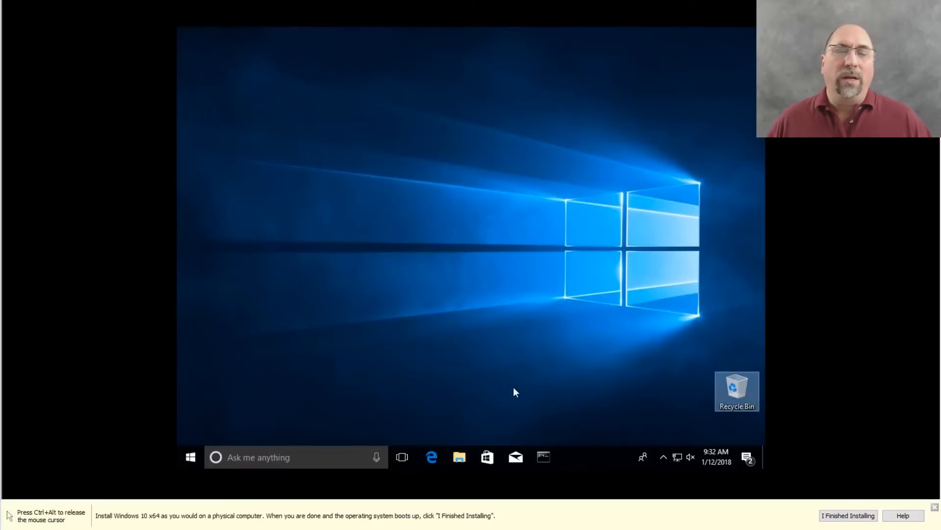
Step: Search 'windows up' in the guest and open Windows Update settings
left_click(190, 456)
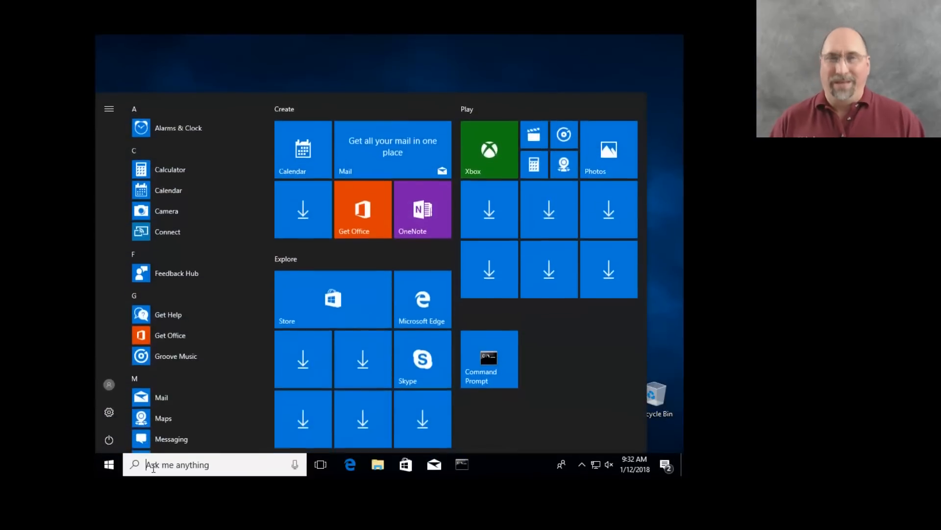
type("windo")
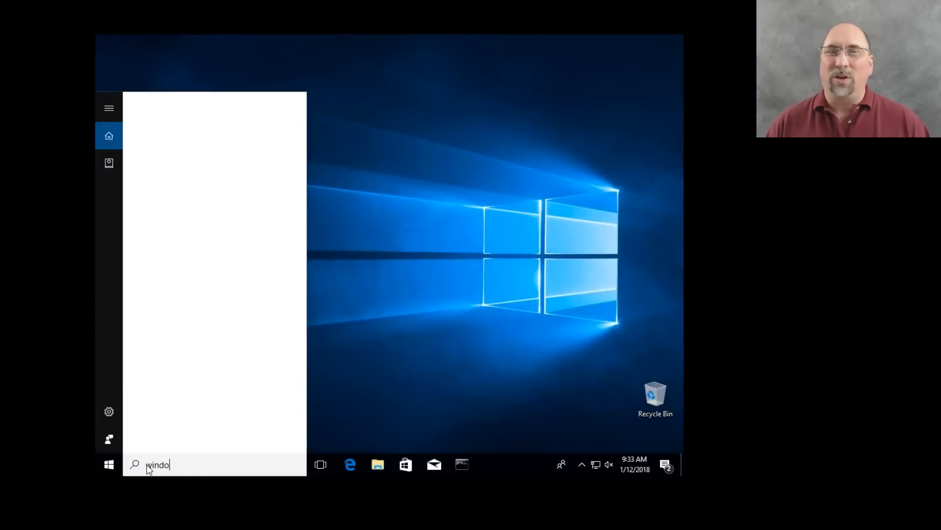
type("ws")
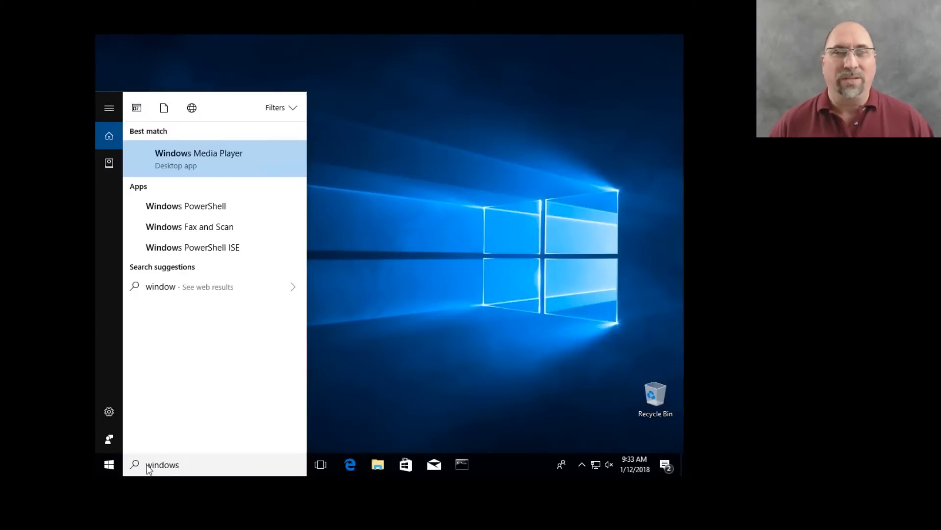
type("up")
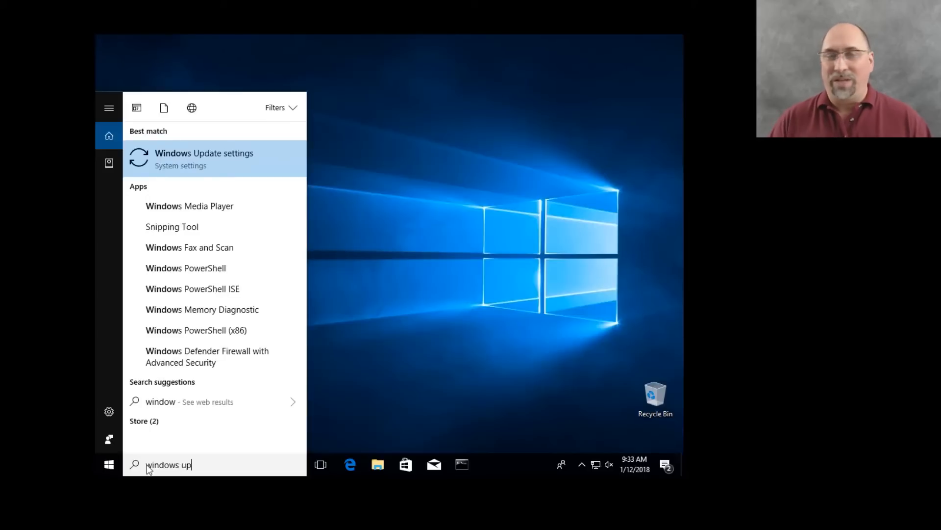
left_click(204, 158)
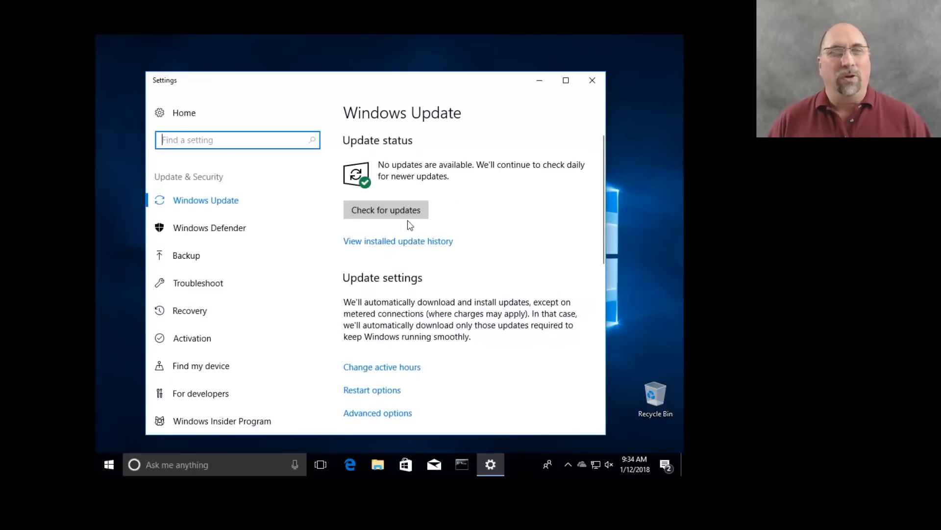
scroll("down", 3)
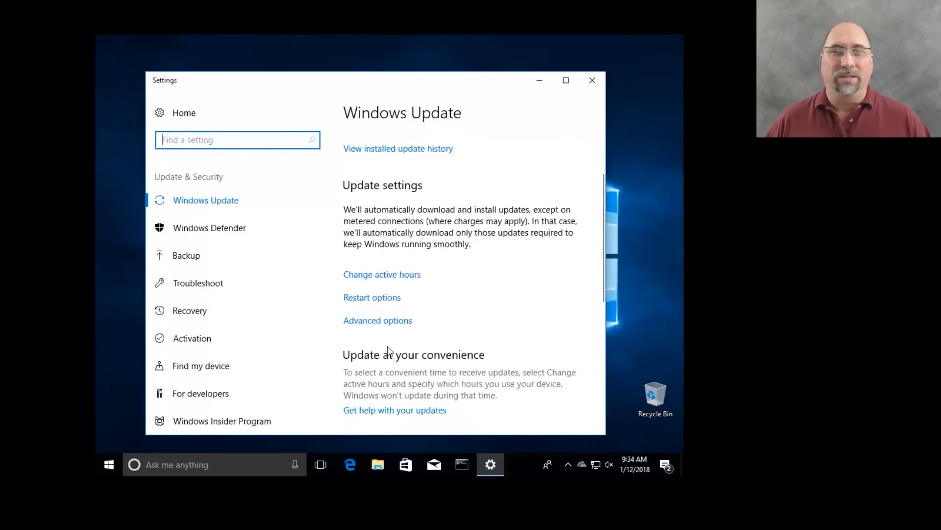
Step: Limit background download bandwidth low in Delivery Optimization advanced options
left_click(377, 321)
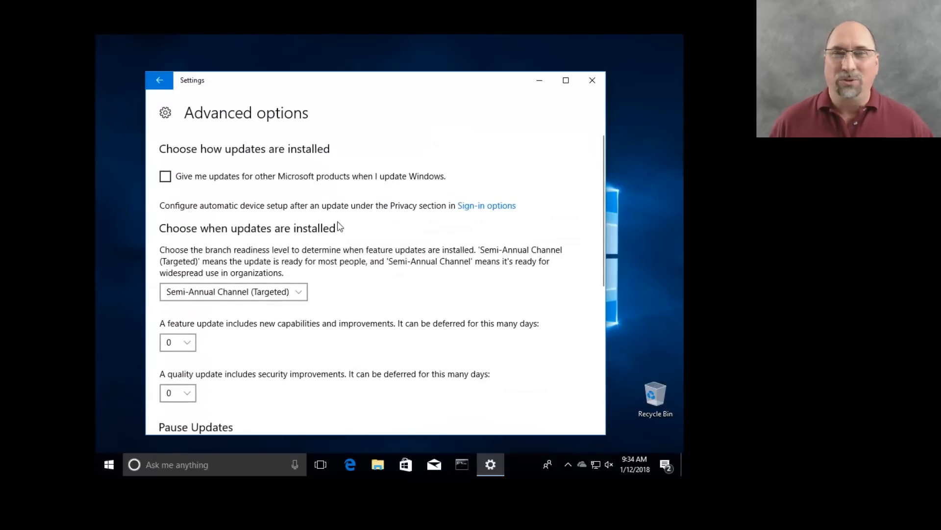
scroll("down", 3)
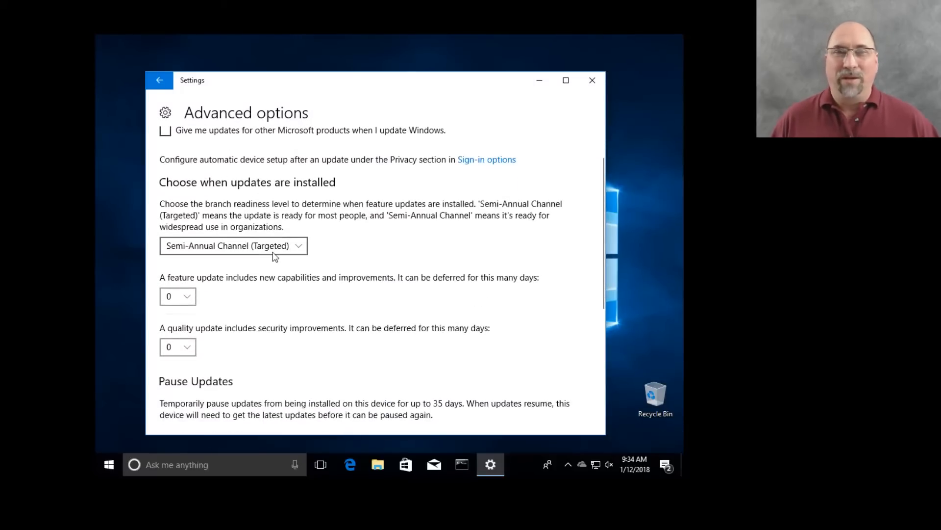
scroll("down", 3)
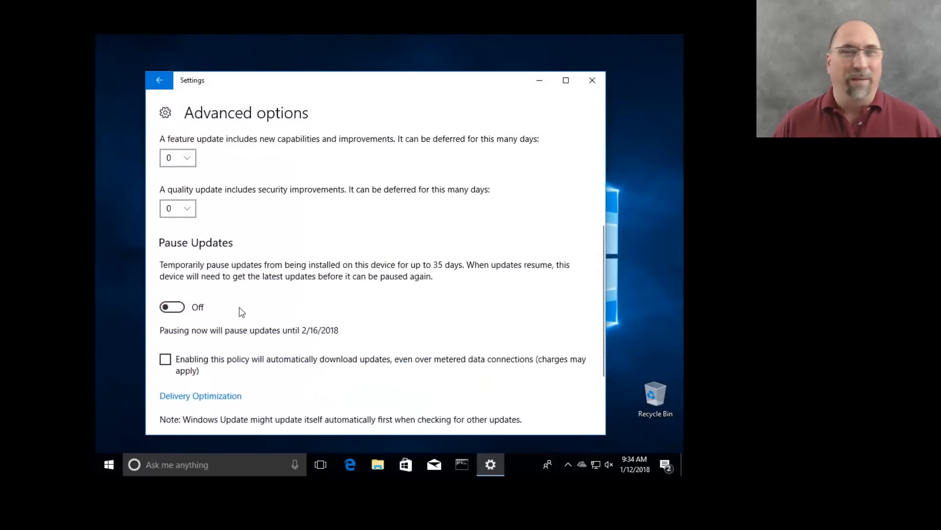
scroll("down", 3)
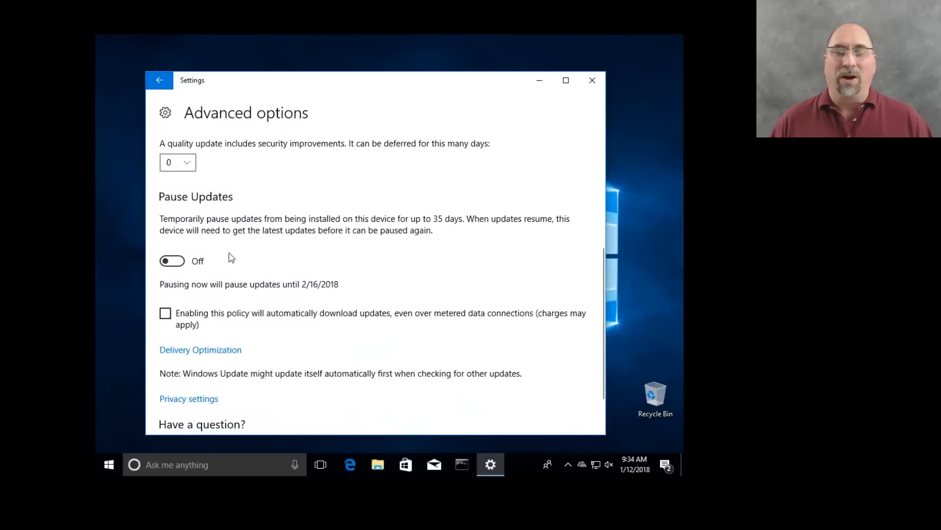
left_click(200, 350)
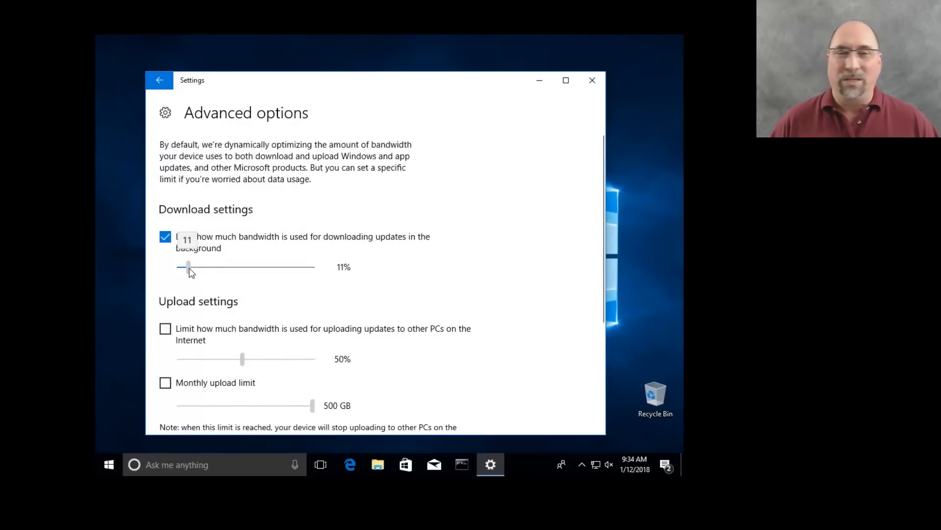
left_click(159, 80)
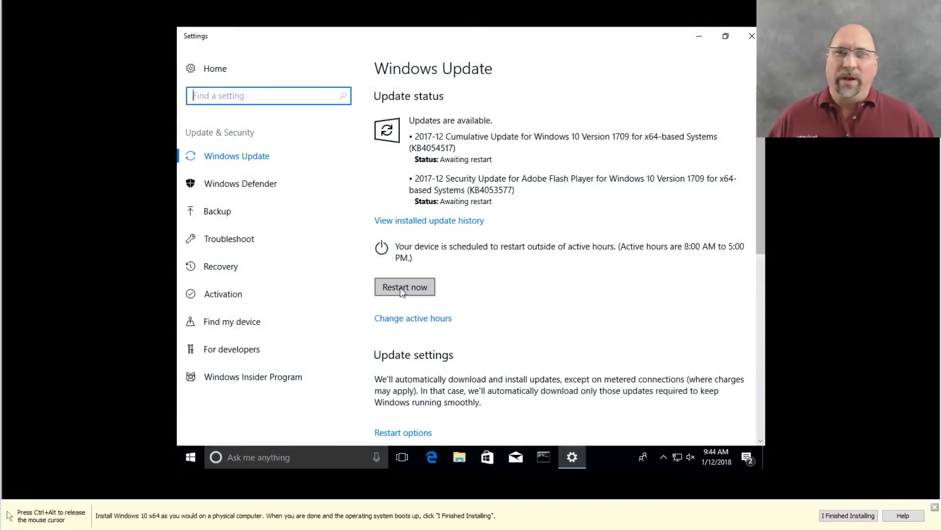
Step: Restart the guest to install updates, then search 'activate' for Activation settings
left_click(404, 287)
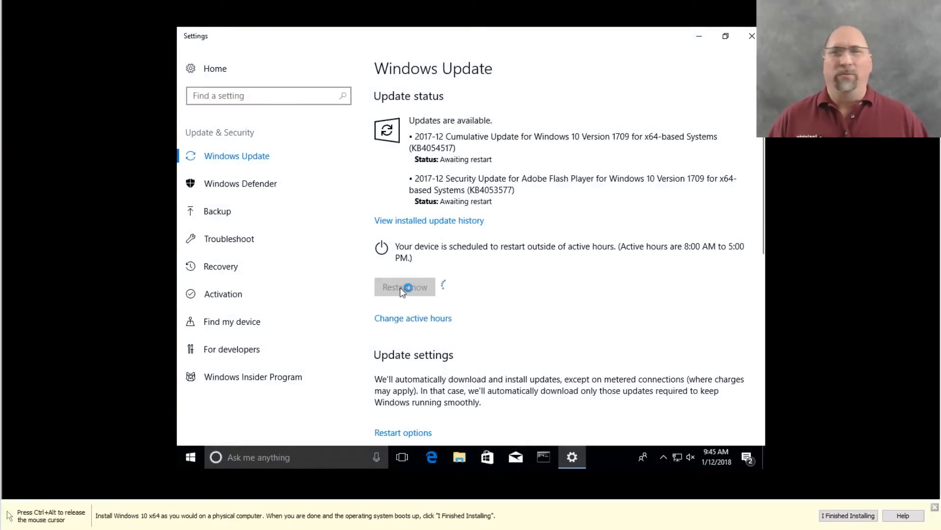
left_click(404, 286)
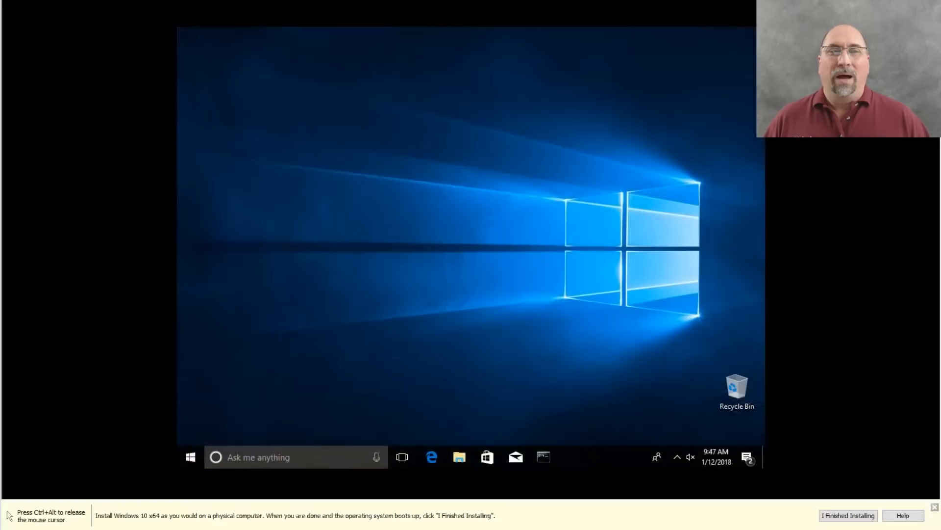
type("activate")
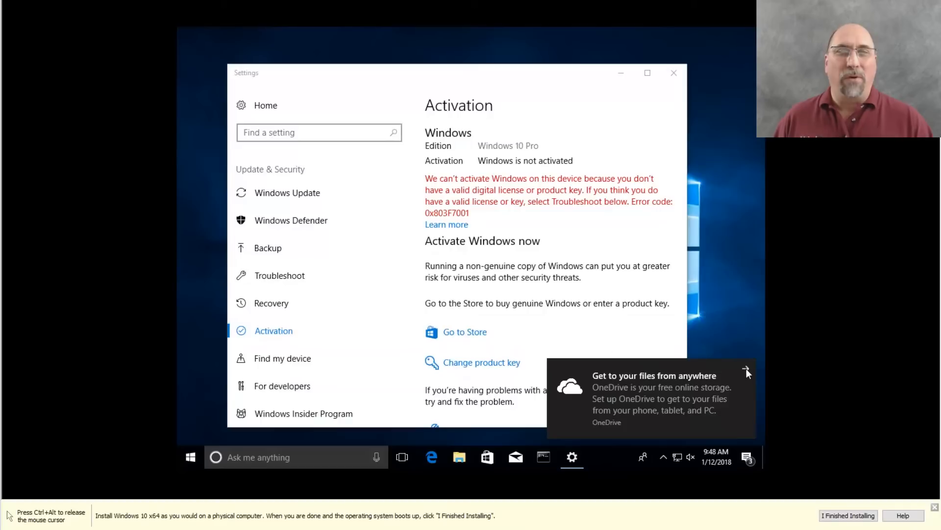
Step: Dismiss the OneDrive notification over the guest's Activation page
left_click(747, 371)
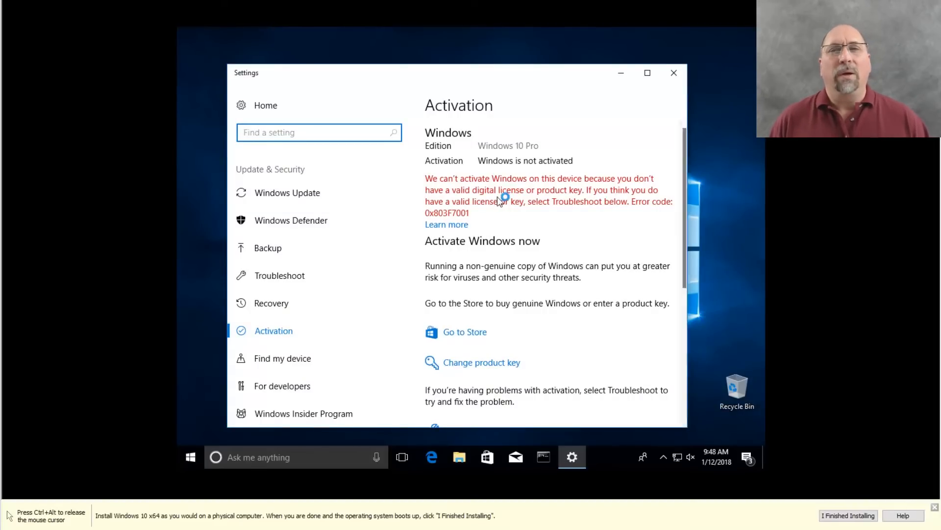
mouse_move(528, 219)
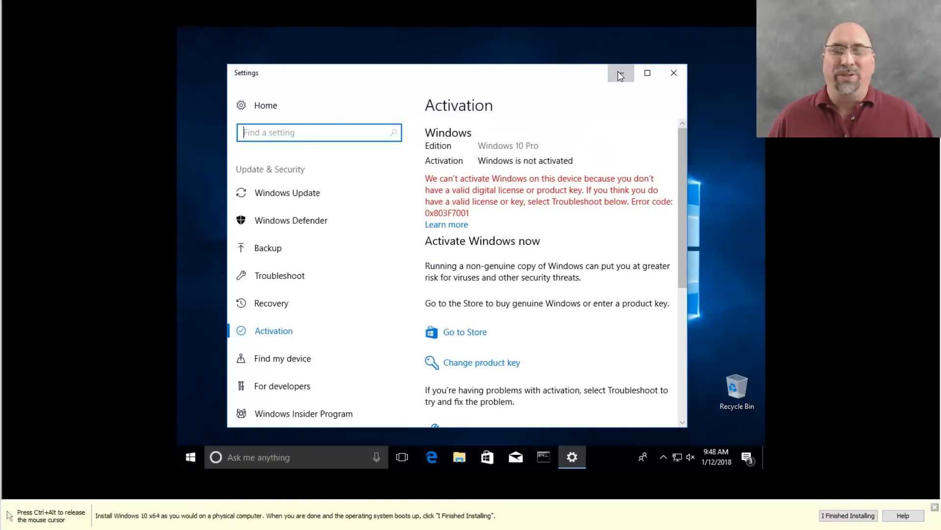
Step: Minimize the guest's Settings window and mark the Win10Pro x64 installation as finished
left_click(622, 73)
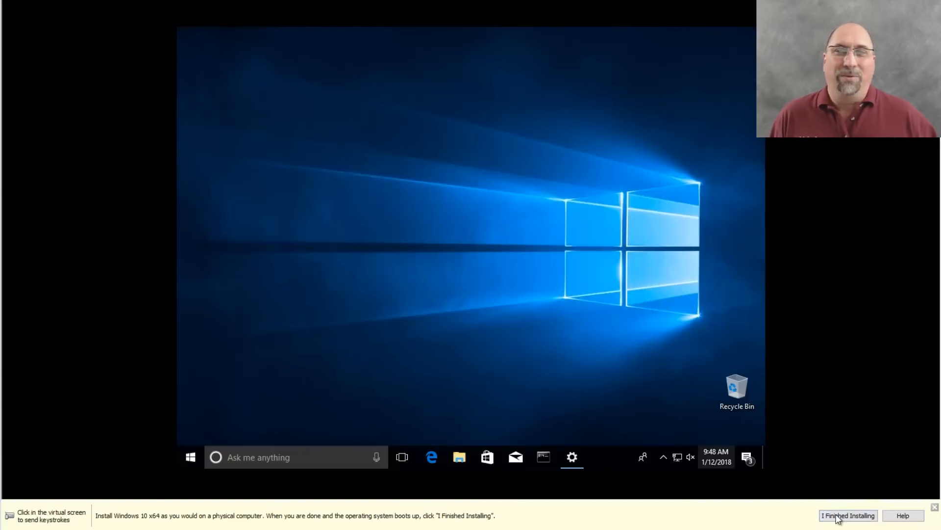
left_click(847, 515)
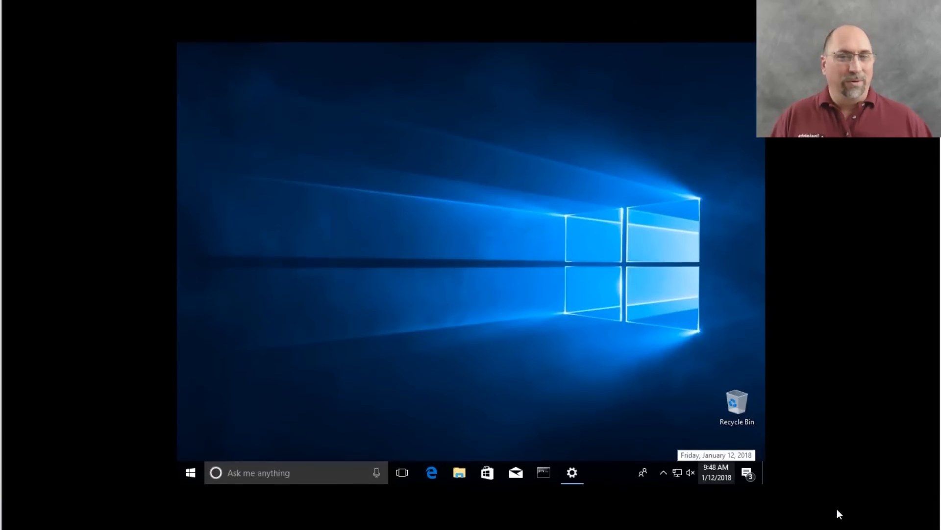
mouse_move(390, 254)
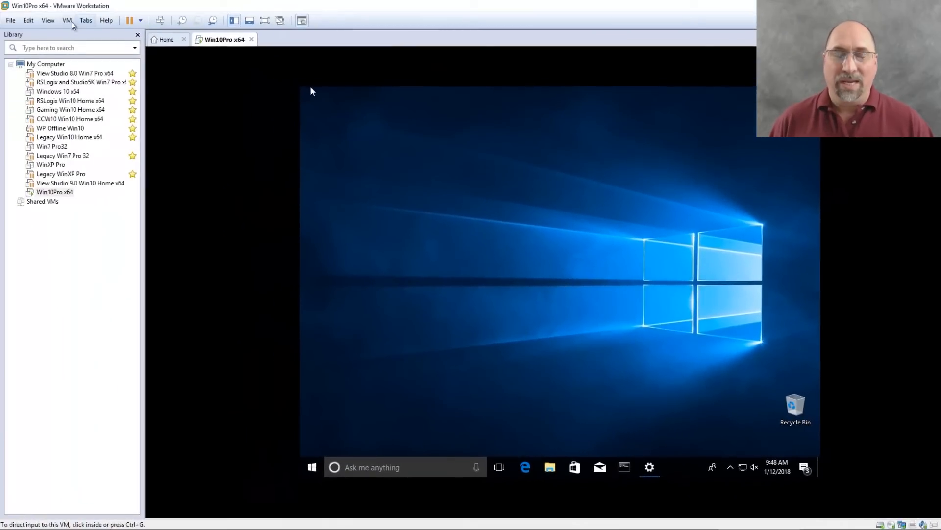
left_click(67, 20)
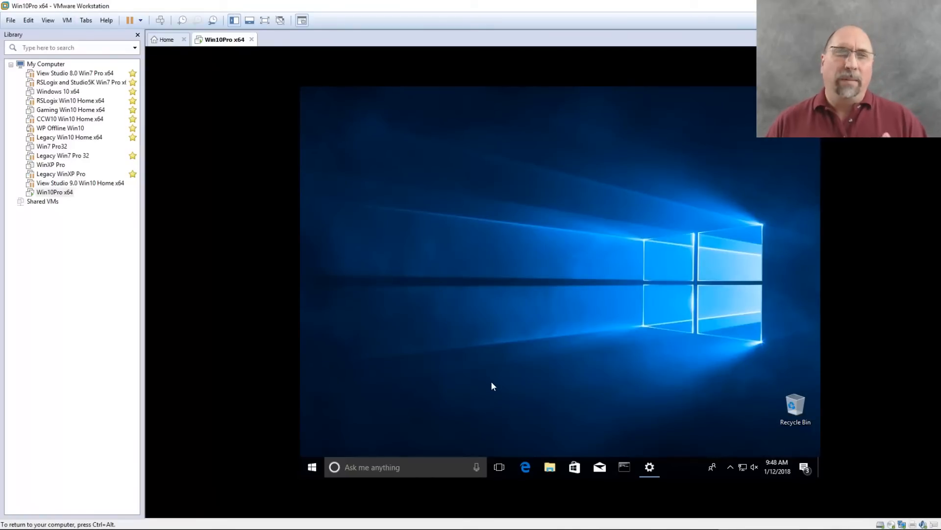
mouse_move(553, 380)
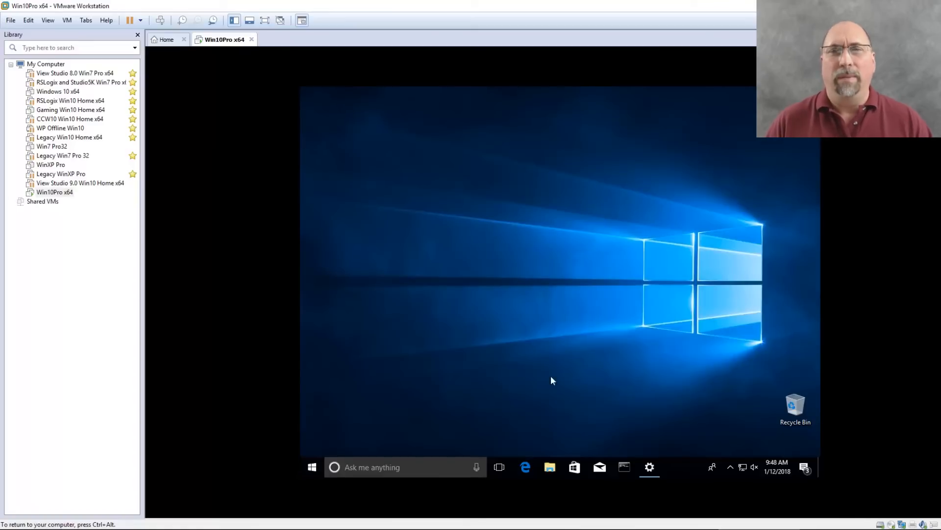